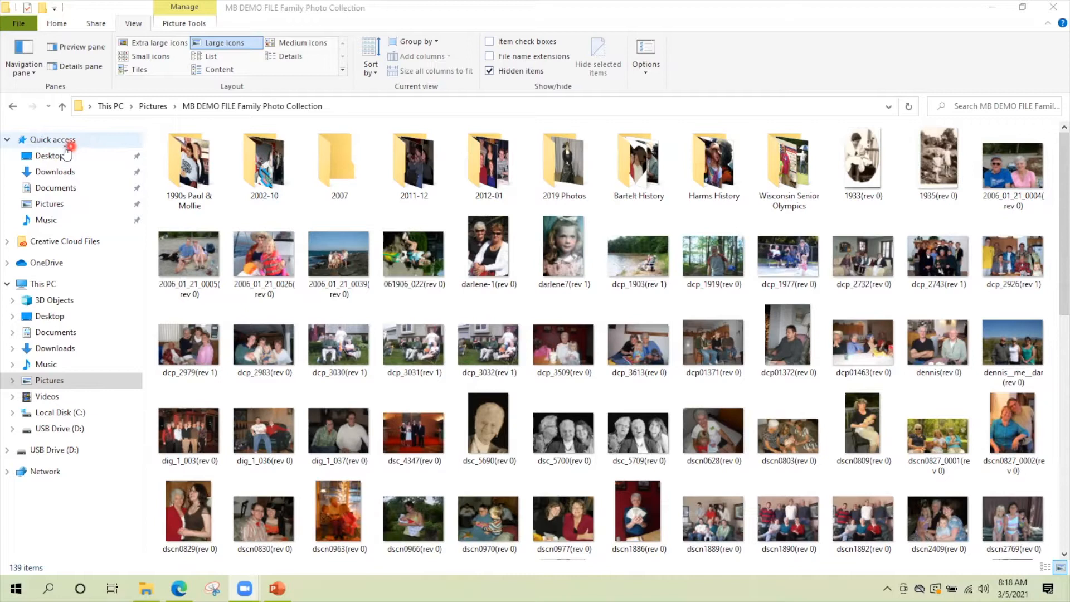
pyautogui.moveTo(24, 73)
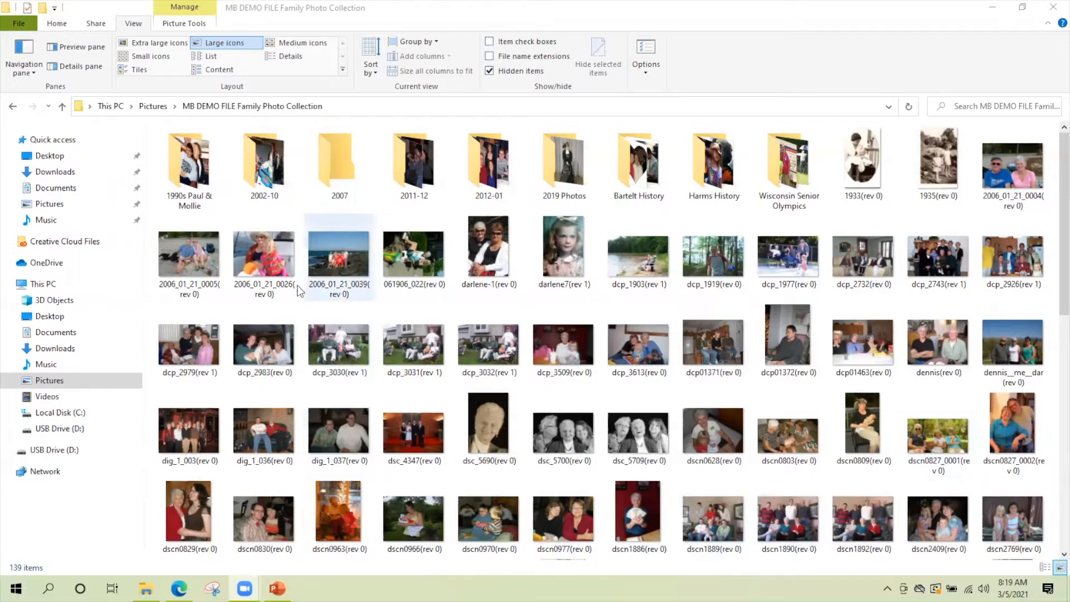
# Step: Show a large preview of photo 2006_01_21_0004(rev 0) beside the file list
pyautogui.click(937, 435)
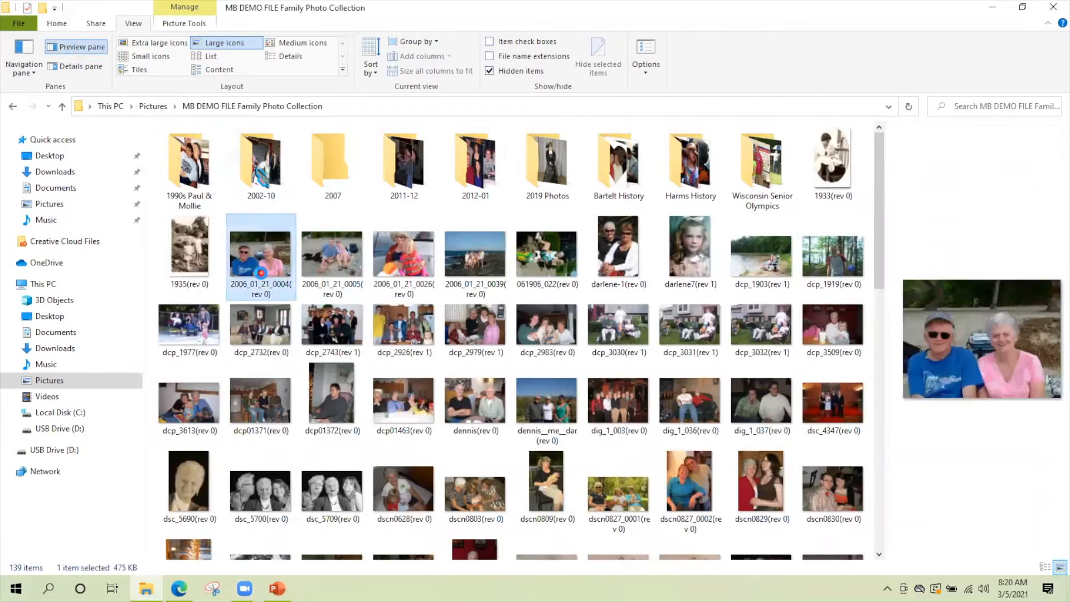
# Step: Show the photo's details (date taken, Mom's History tag, dimensions, camera), leaving Date taken unchanged
pyautogui.click(77, 66)
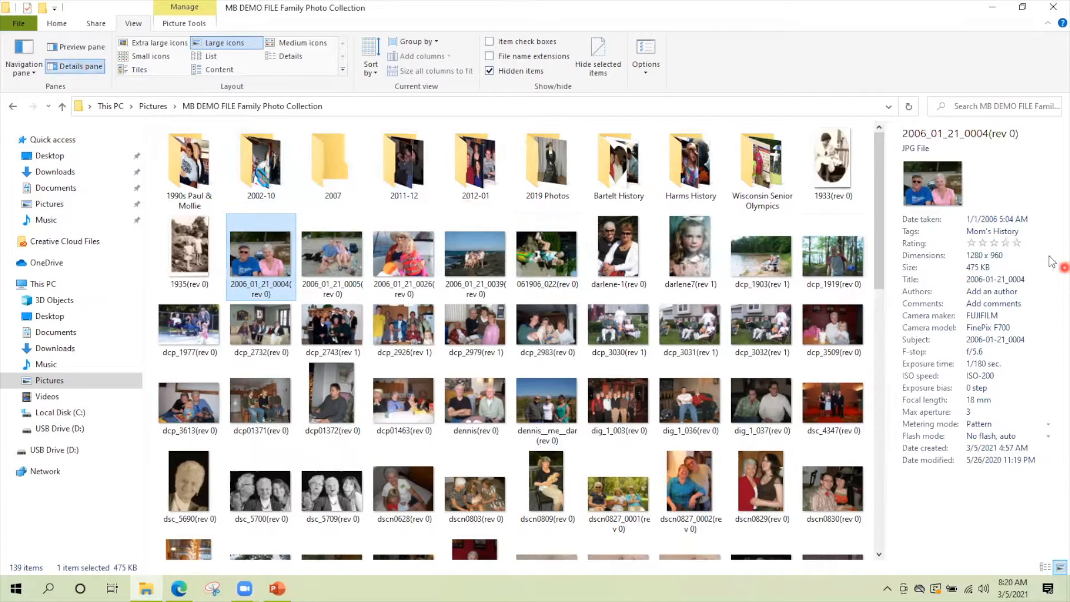
pyautogui.click(1025, 218)
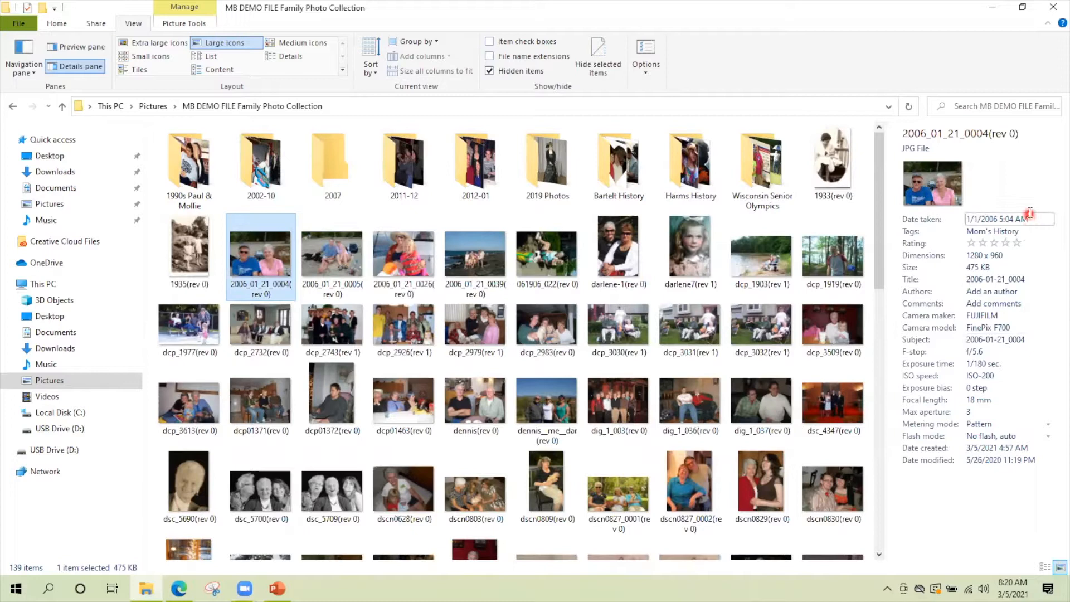
pyautogui.click(973, 489)
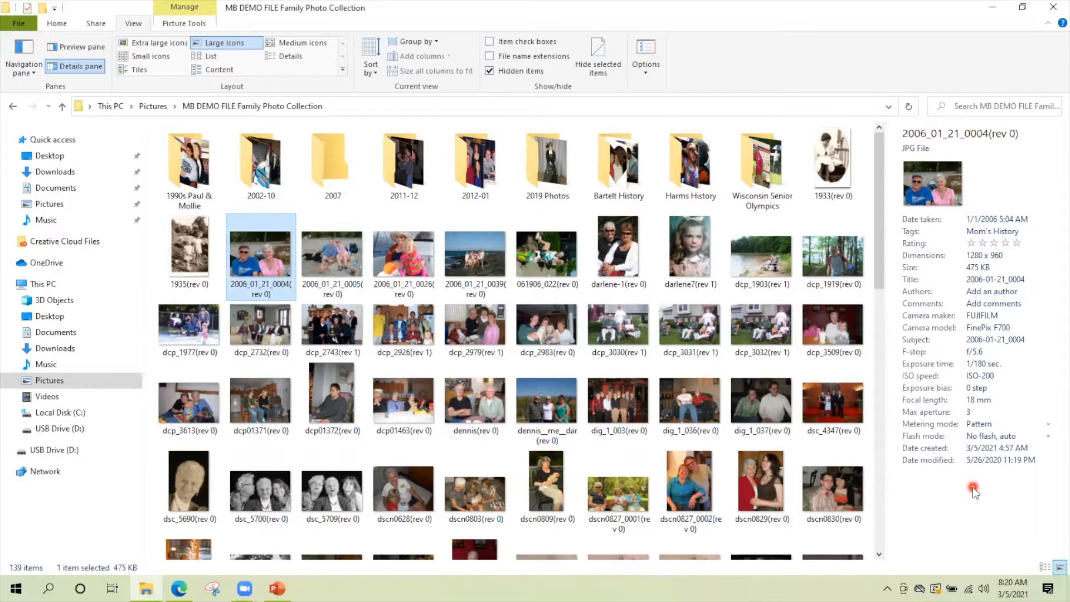
pyautogui.click(993, 303)
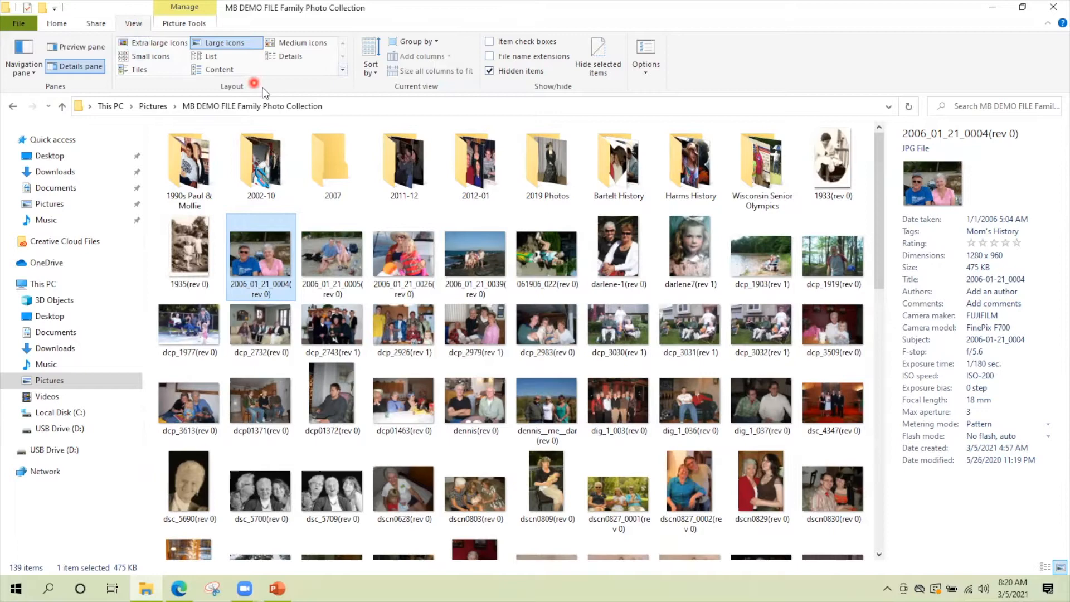
# Step: Switch from Tiles to Details layout and add a Date taken column
pyautogui.click(157, 43)
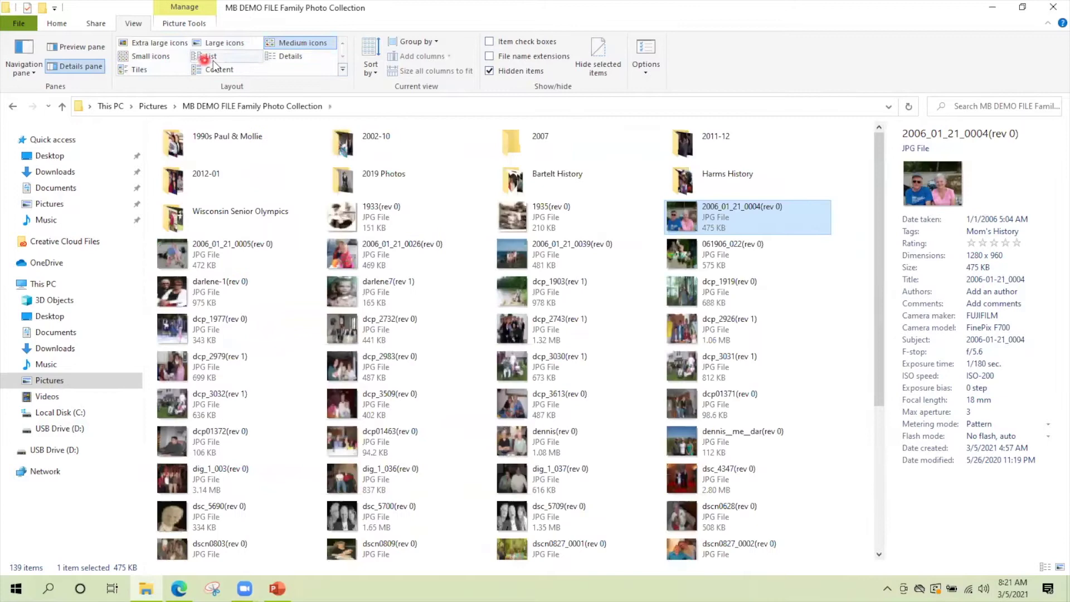
pyautogui.click(282, 56)
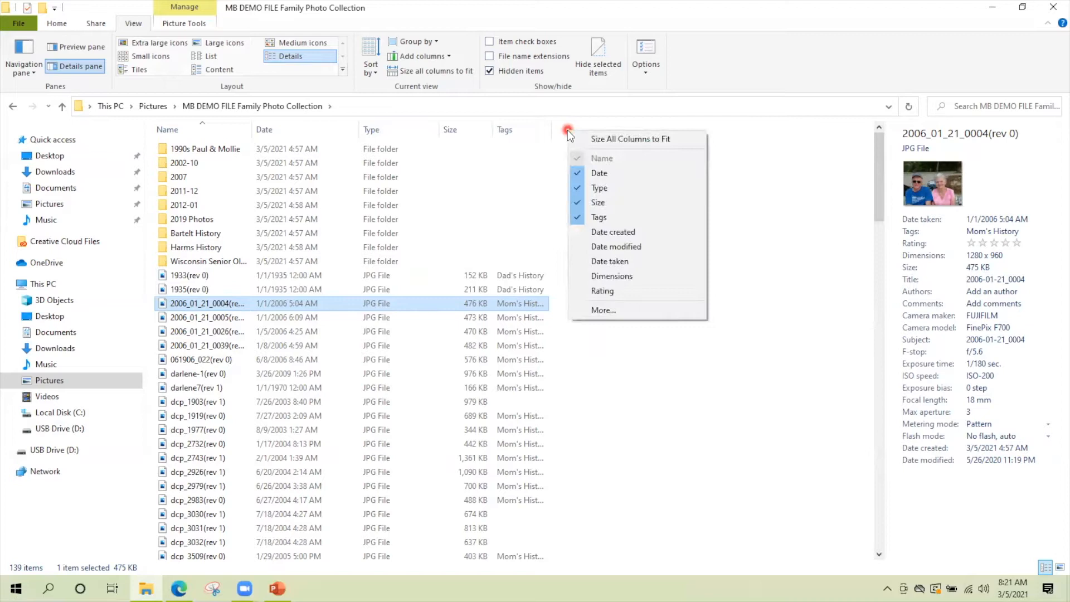
pyautogui.moveTo(609, 261)
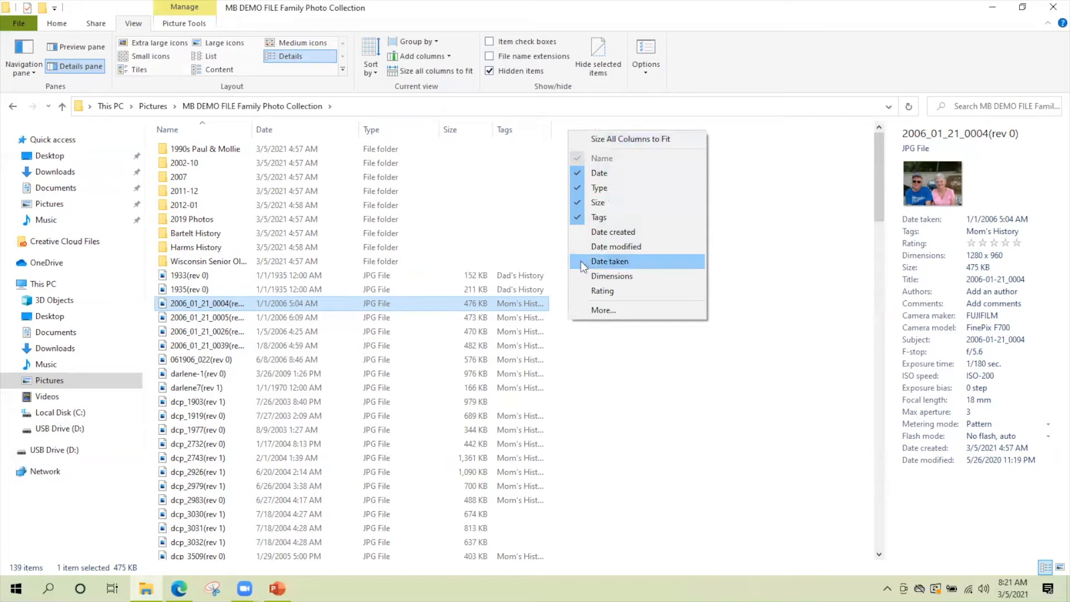
pyautogui.click(610, 261)
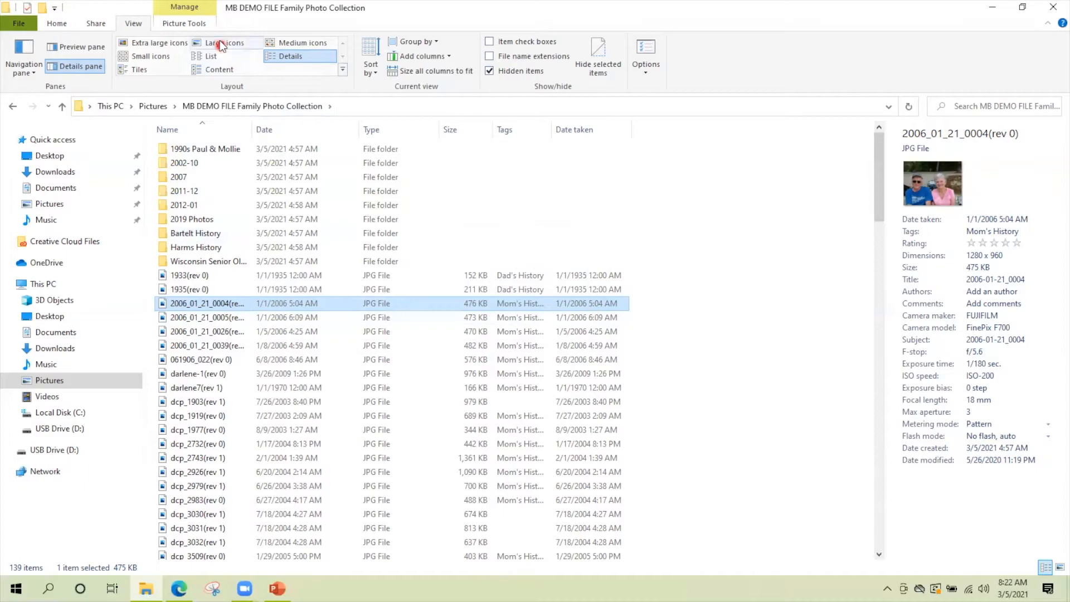
# Step: Display the photo collection as Large icons thumbnails
pyautogui.click(221, 43)
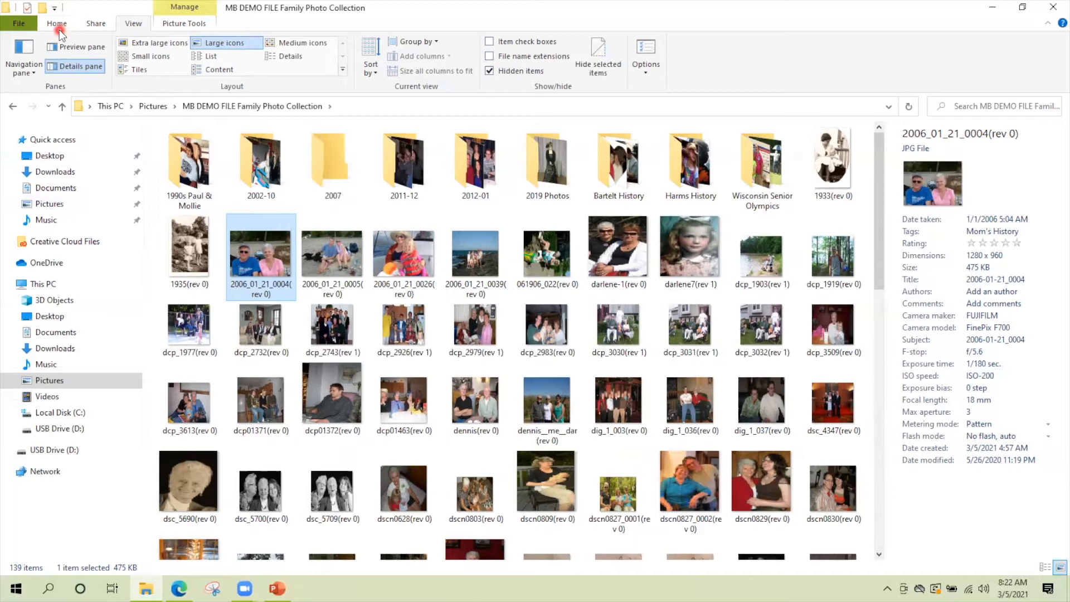
# Step: Create two new folders named '2006 Photos' and '2008 Photos'
pyautogui.click(318, 50)
pyautogui.write('2006 Photos')
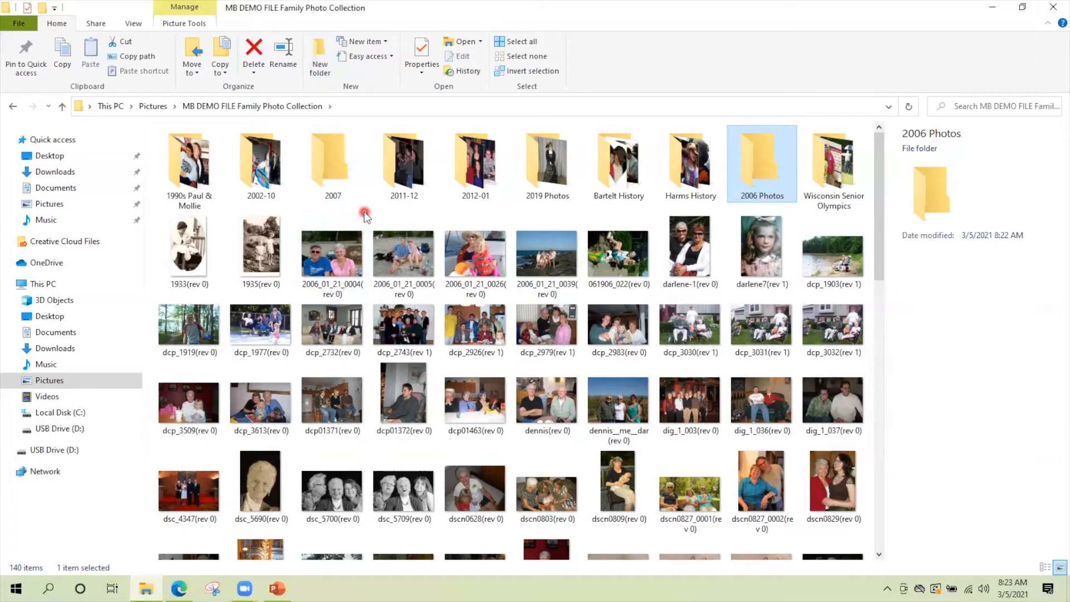
pyautogui.rightClick(366, 214)
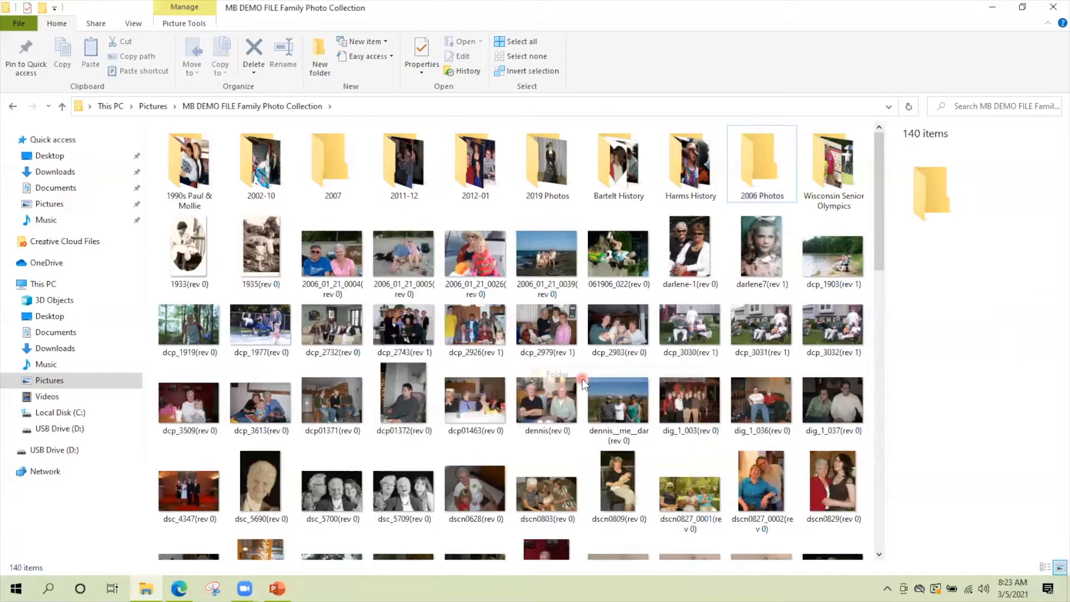
pyautogui.click(319, 56)
pyautogui.write('2008 Photos')
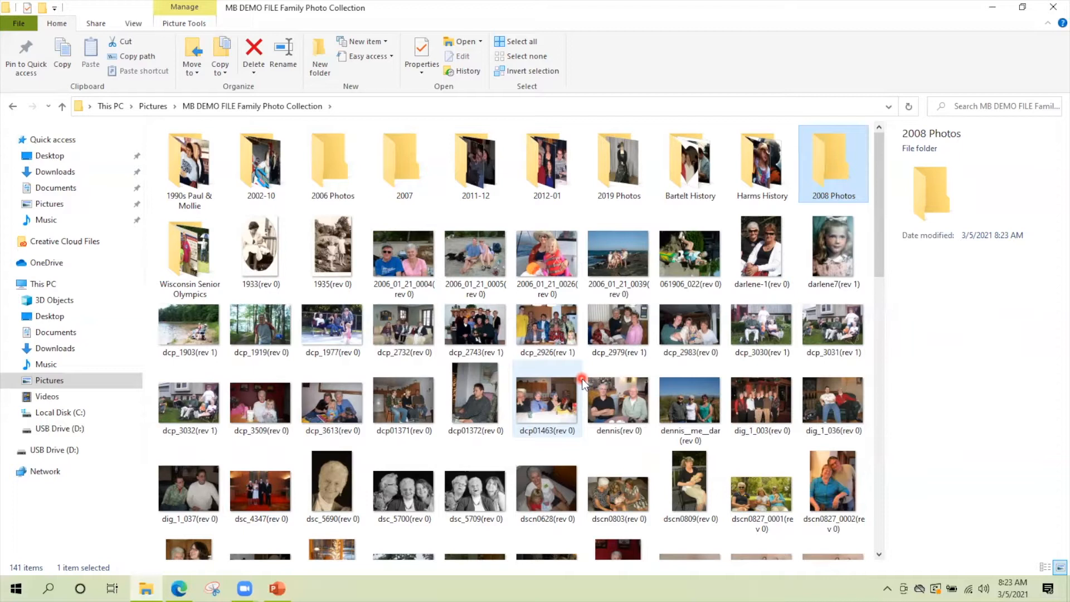
pyautogui.moveTo(400, 316)
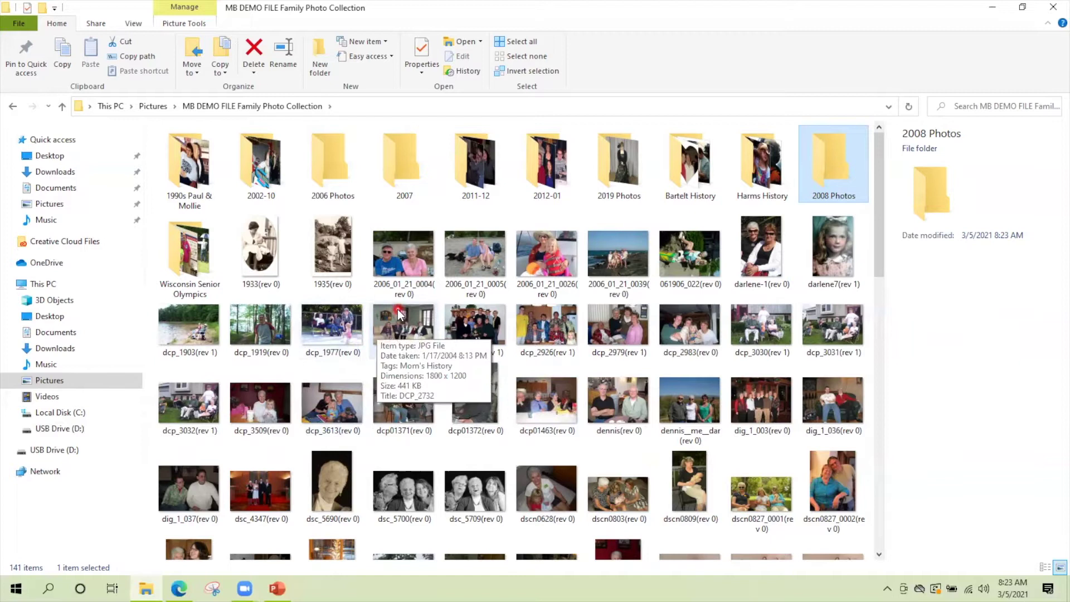
# Step: Select five 2006 photos together as one range
pyautogui.click(403, 254)
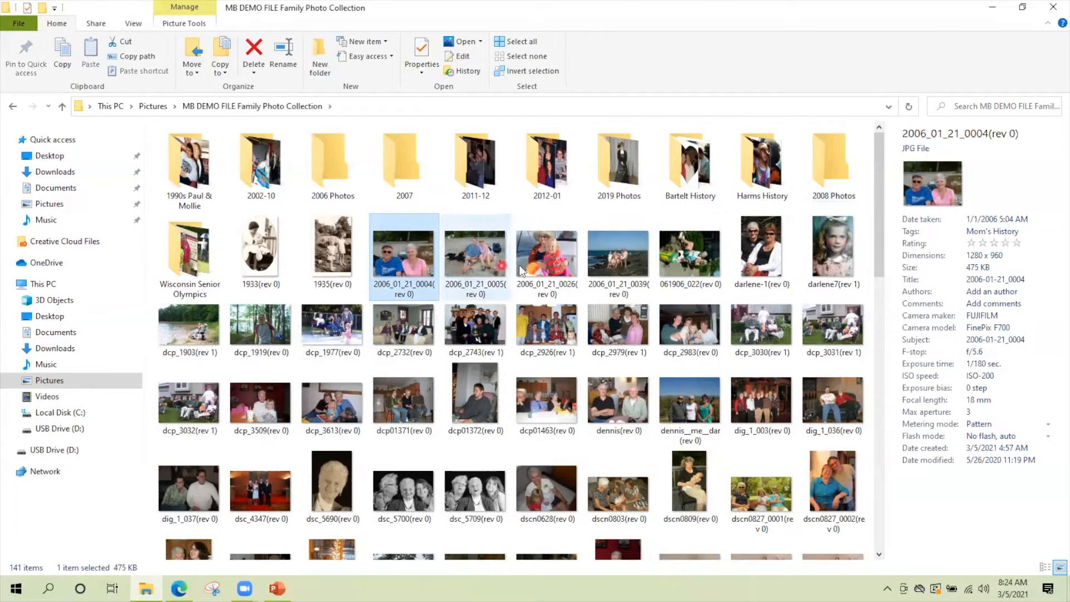
pyautogui.click(695, 261)
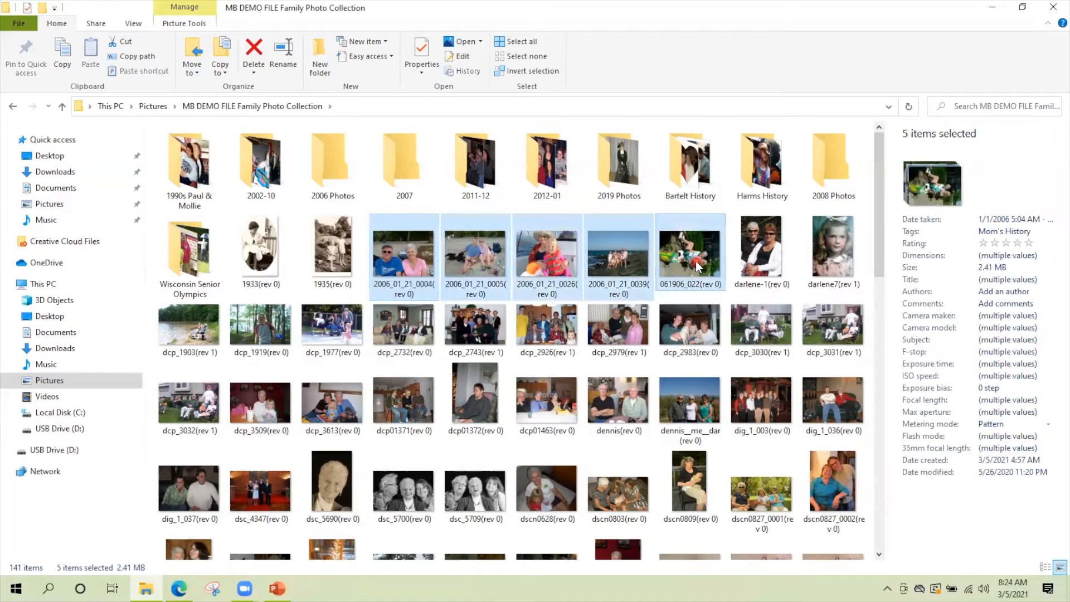
pyautogui.moveTo(689, 267)
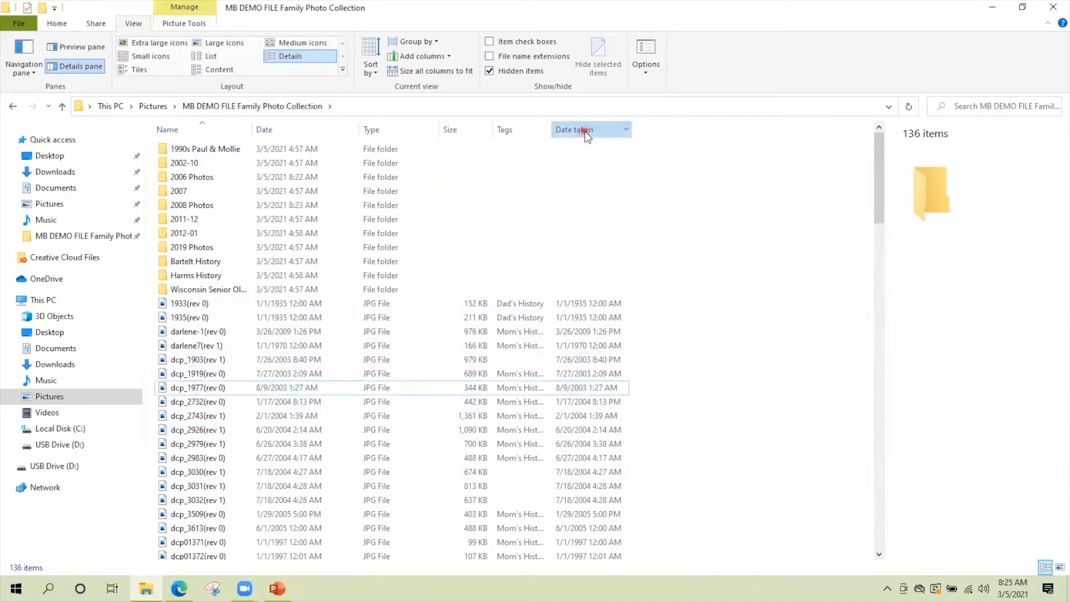
# Step: Sort the collection by date taken and scroll down to the 2006 photos
pyautogui.click(582, 129)
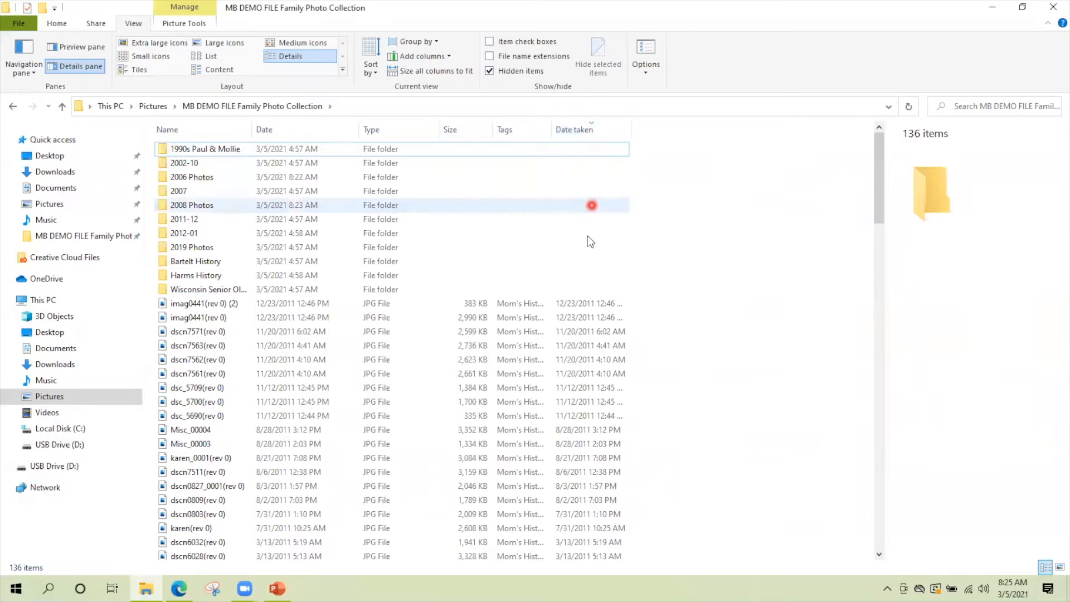
pyautogui.scroll(-3)
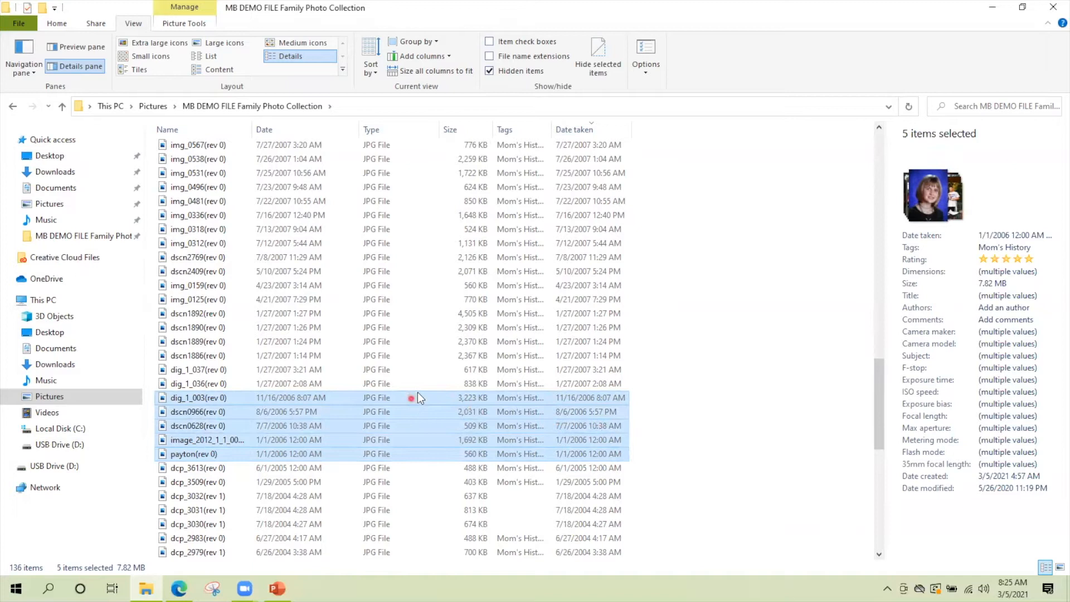
pyautogui.moveTo(812, 35)
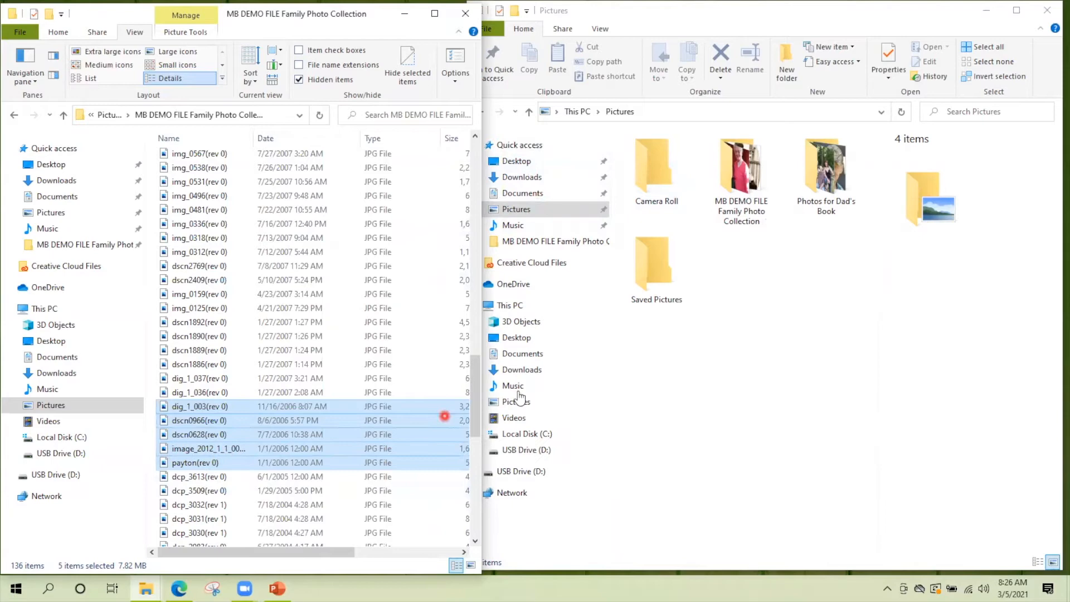
# Step: Move the five 2006 photos into 2006 Photos and pin it to Quick access
pyautogui.doubleClick(741, 168)
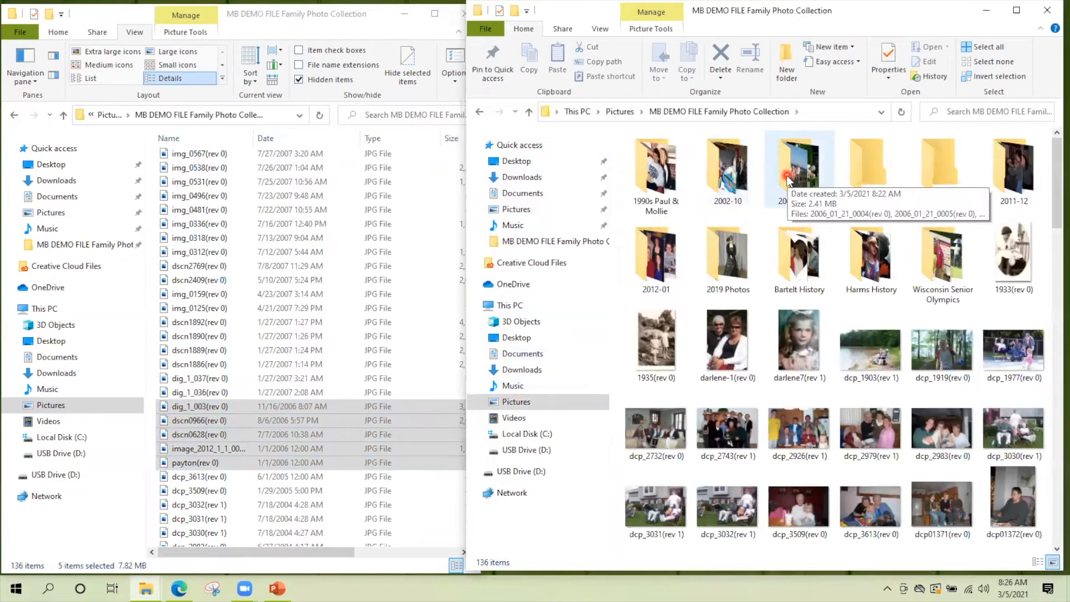
pyautogui.doubleClick(798, 162)
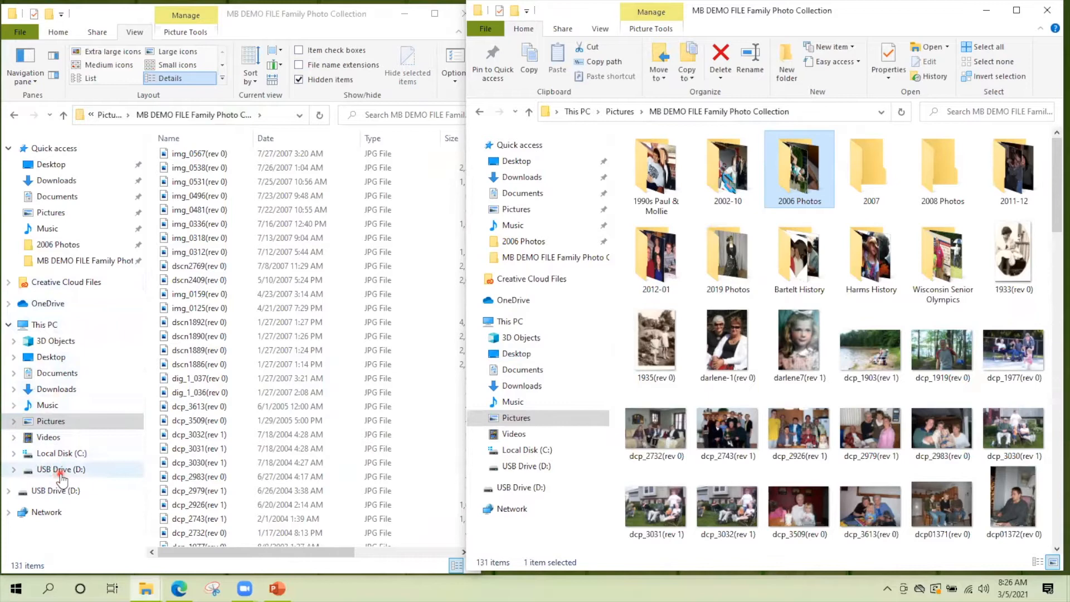
# Step: Browse USB Drive (D:) and open its wedding photo folder
pyautogui.click(60, 469)
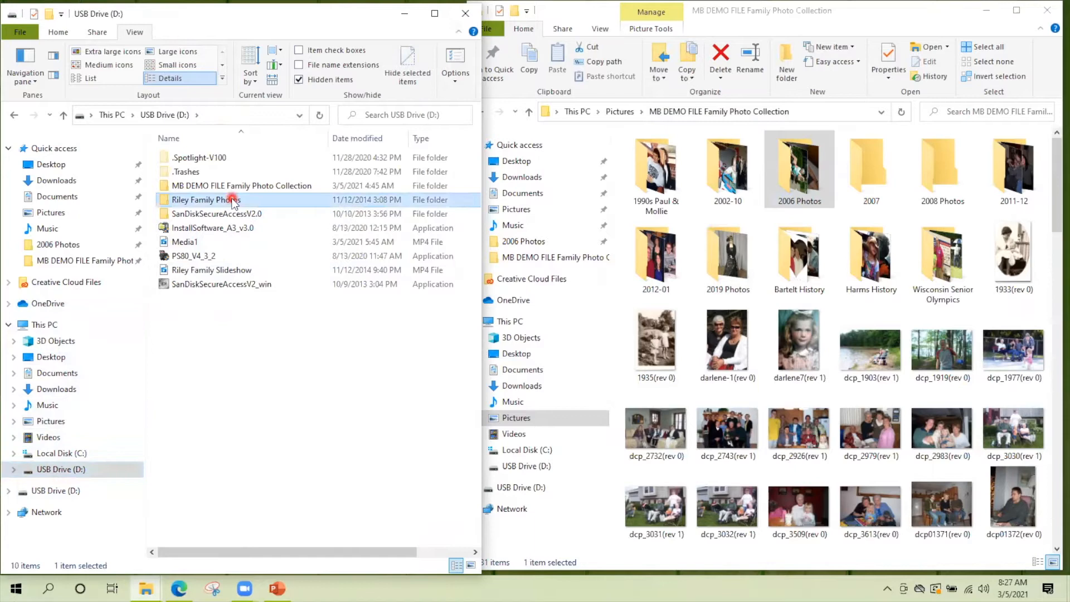
pyautogui.doubleClick(206, 200)
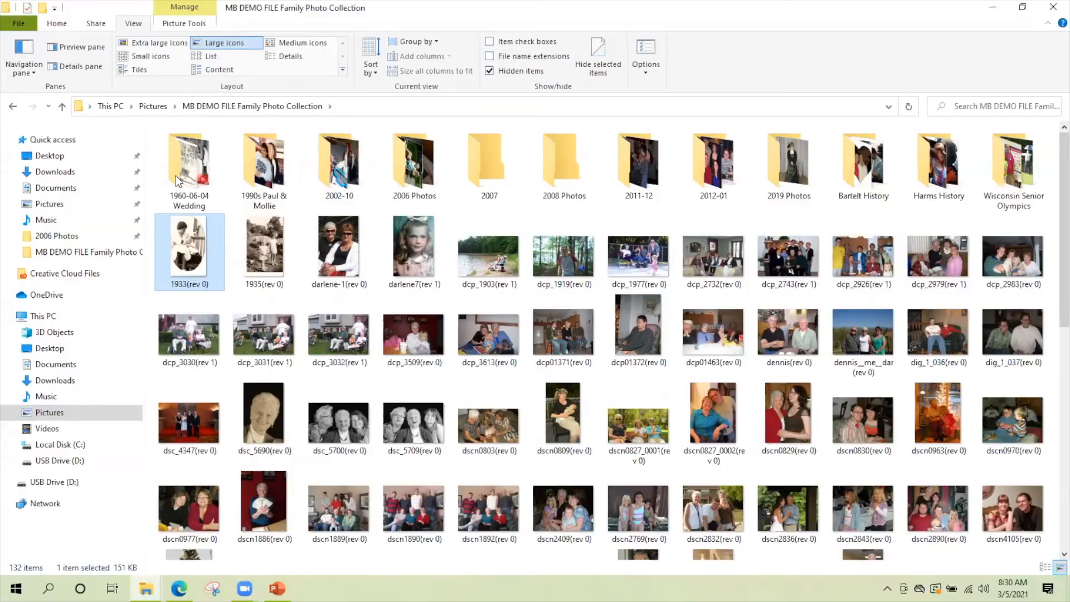
pyautogui.moveTo(84, 99)
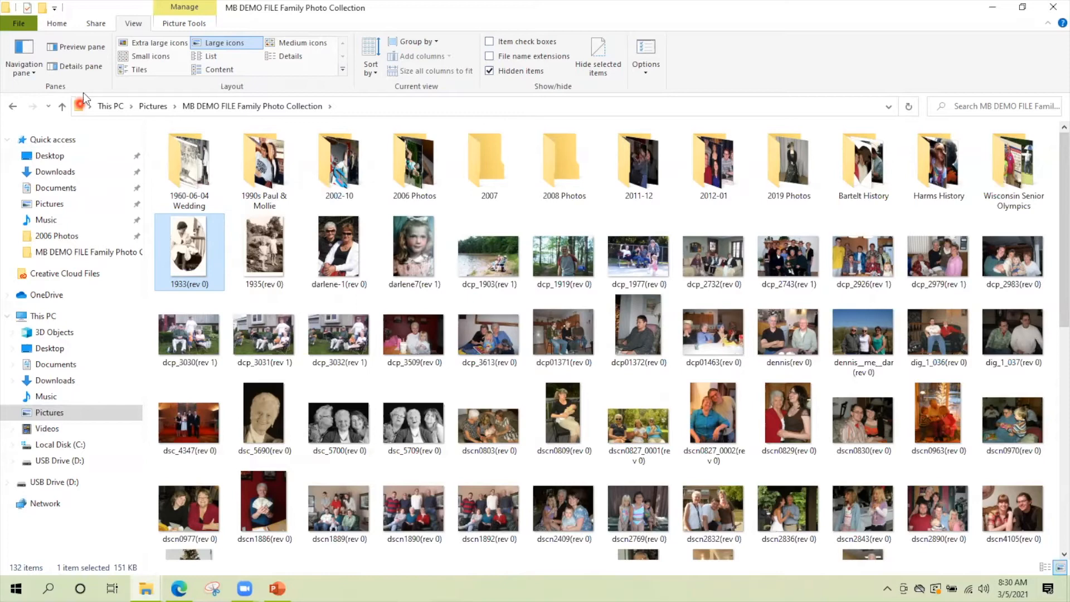
# Step: Show the 1933 photo's details, change its date taken year to 1935, and edit Comments
pyautogui.click(76, 65)
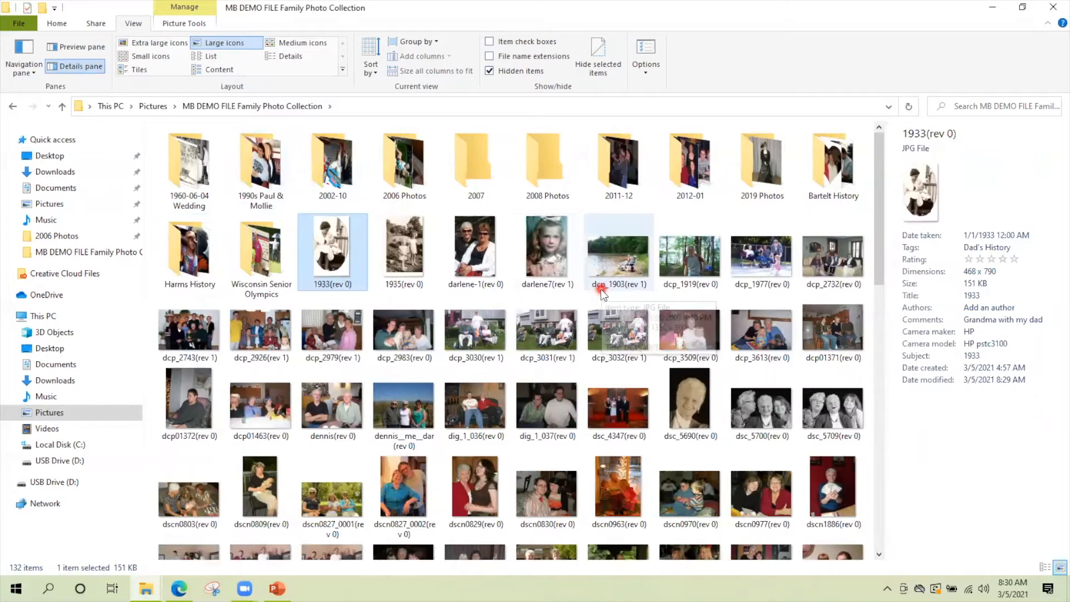
pyautogui.moveTo(1042, 398)
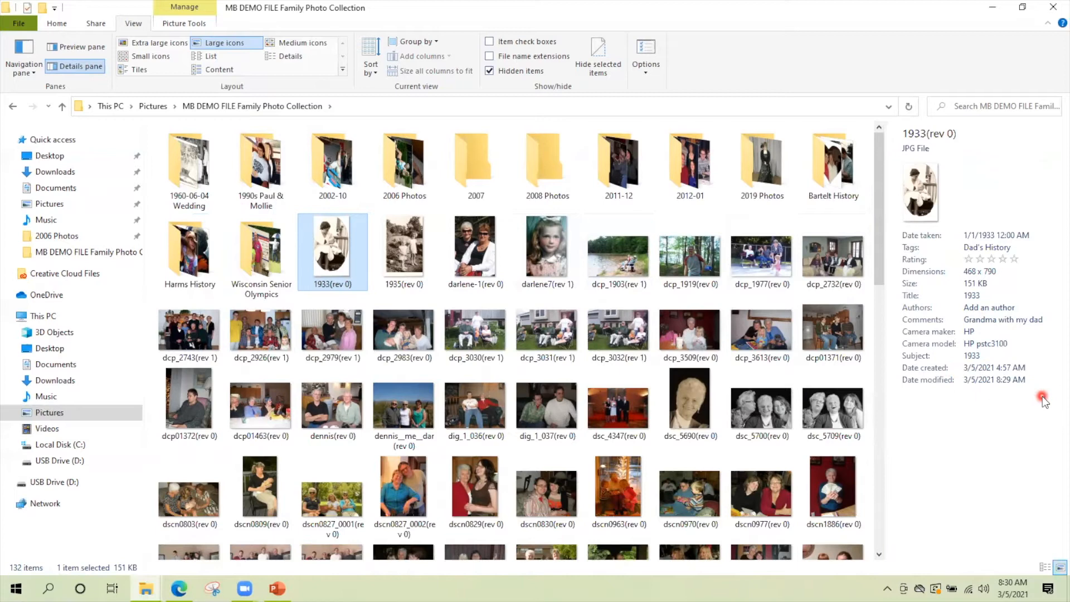
pyautogui.click(1011, 235)
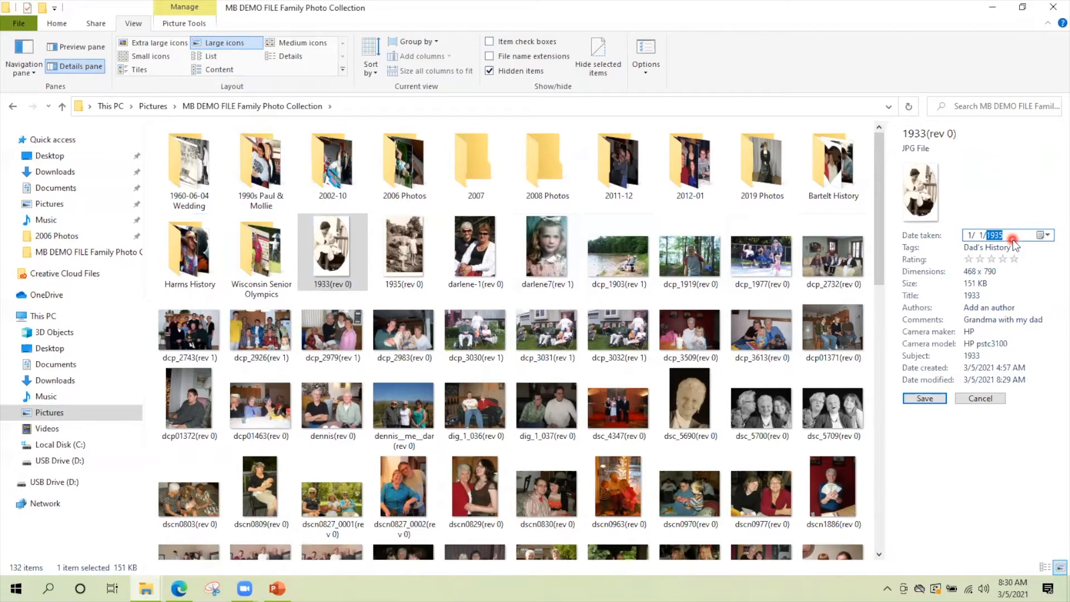
pyautogui.click(923, 398)
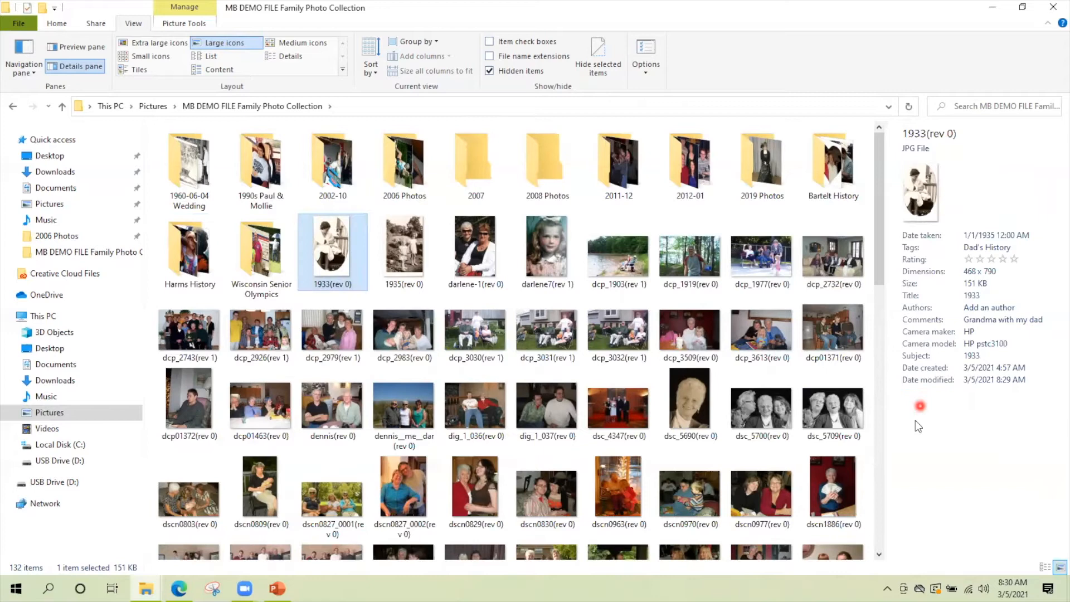
pyautogui.click(1002, 319)
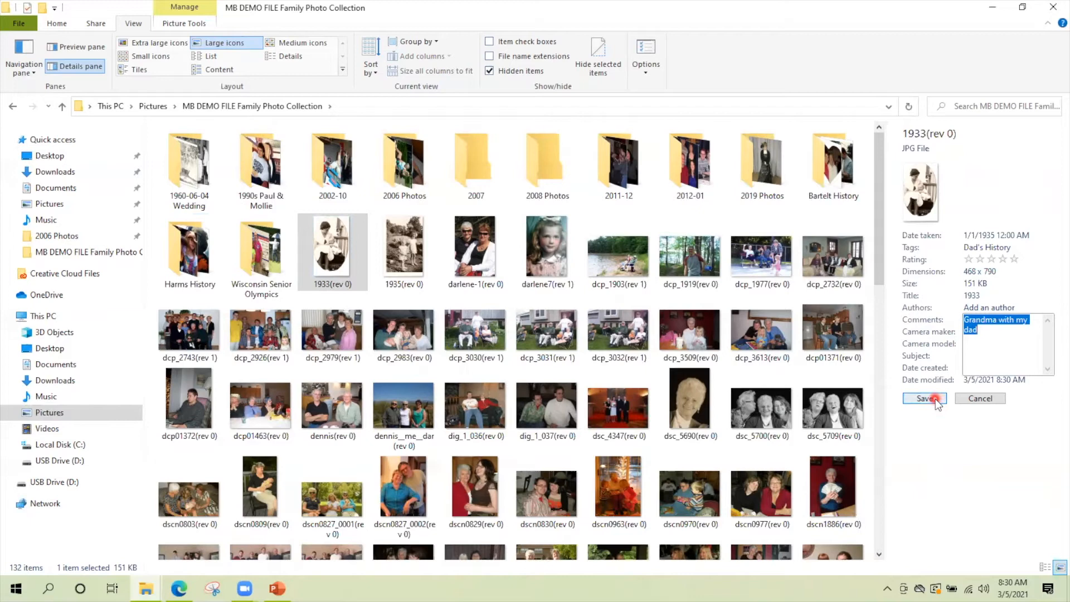
# Step: Save the 1933 photo's edited details and review its full metadata list in Properties
pyautogui.click(924, 398)
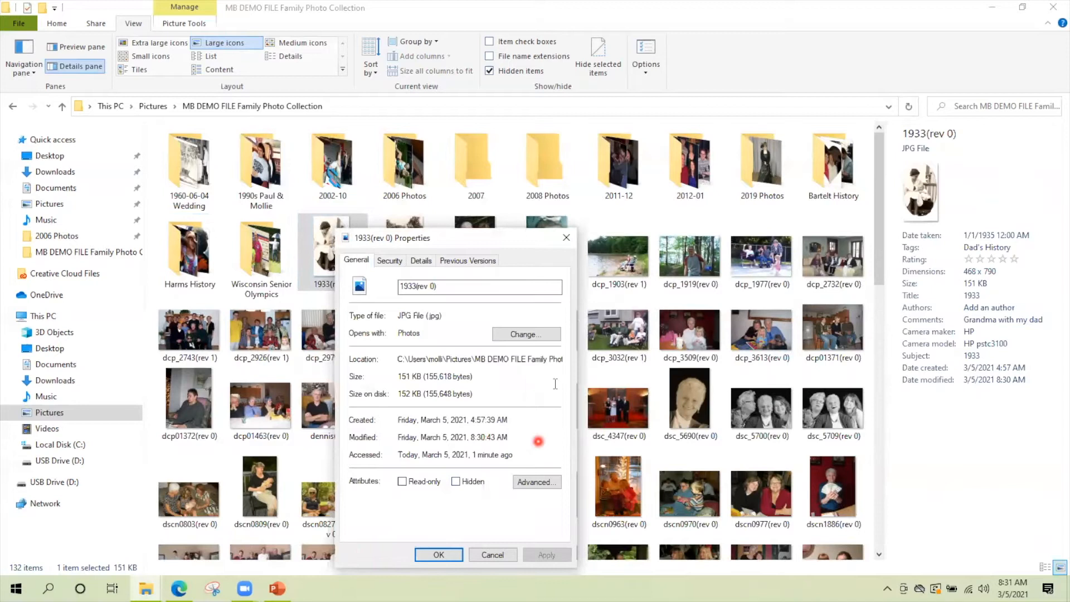
pyautogui.click(420, 260)
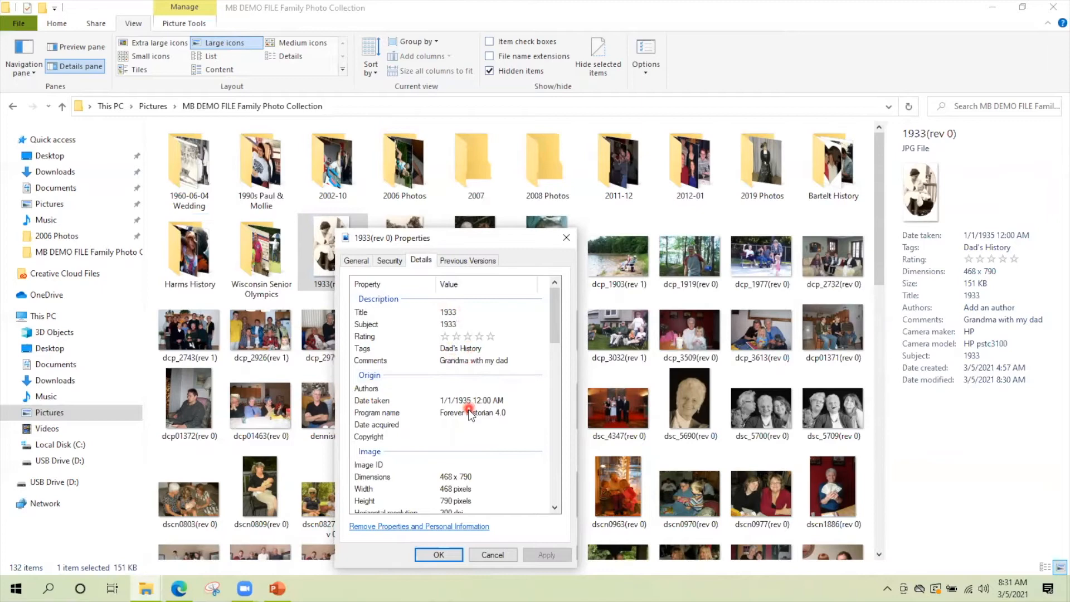
pyautogui.scroll(-3)
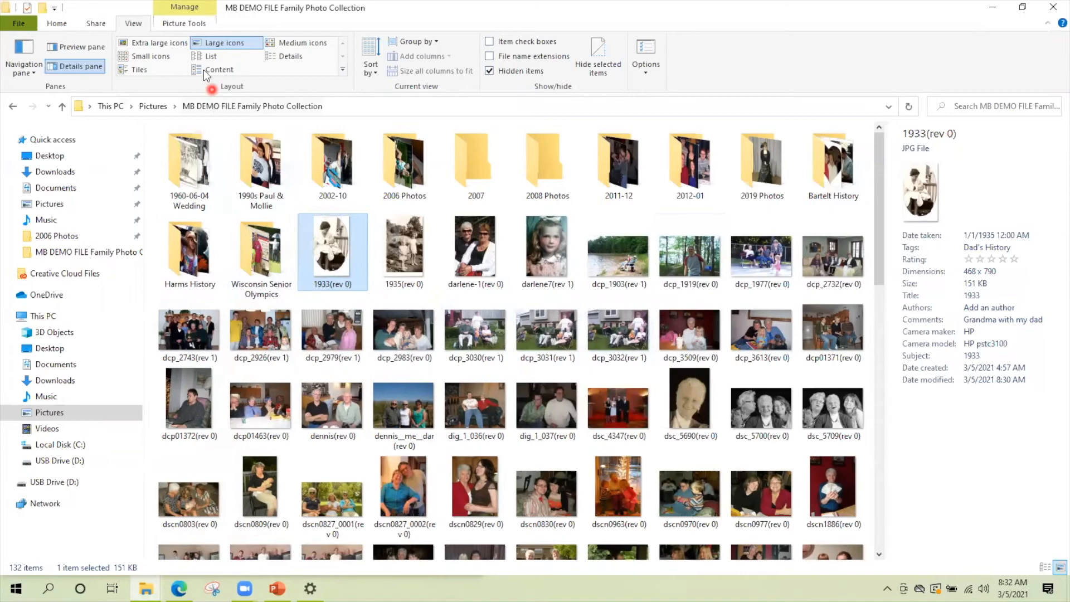
pyautogui.click(158, 42)
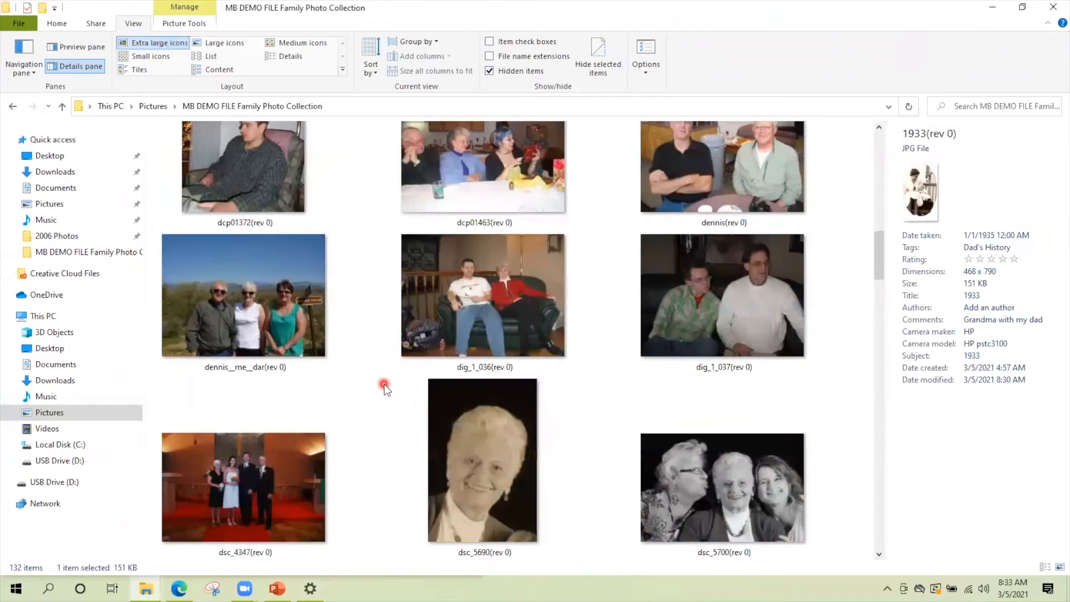
pyautogui.click(228, 43)
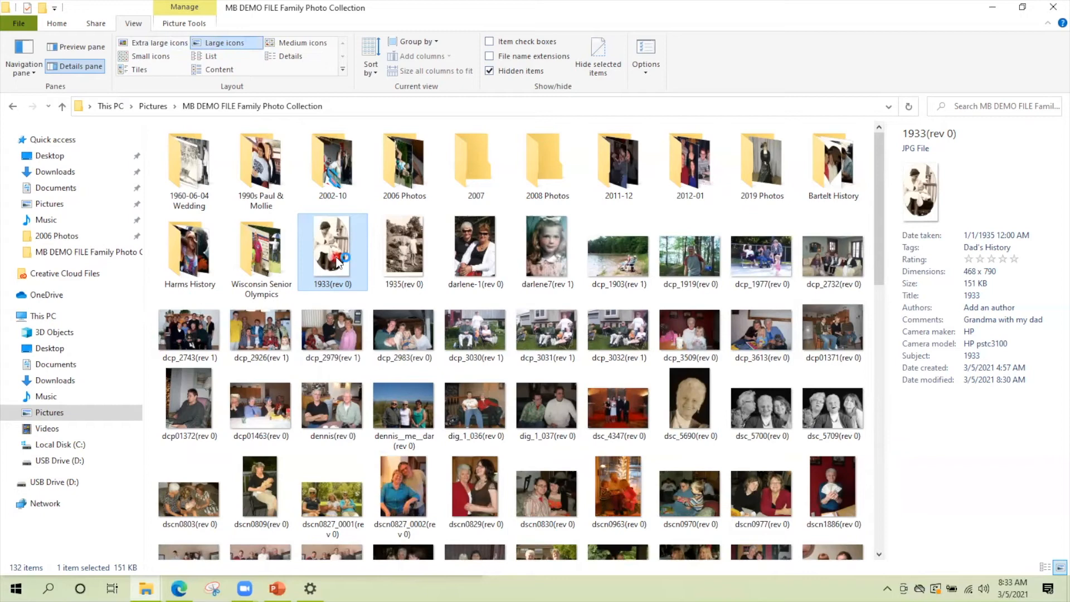
pyautogui.doubleClick(333, 245)
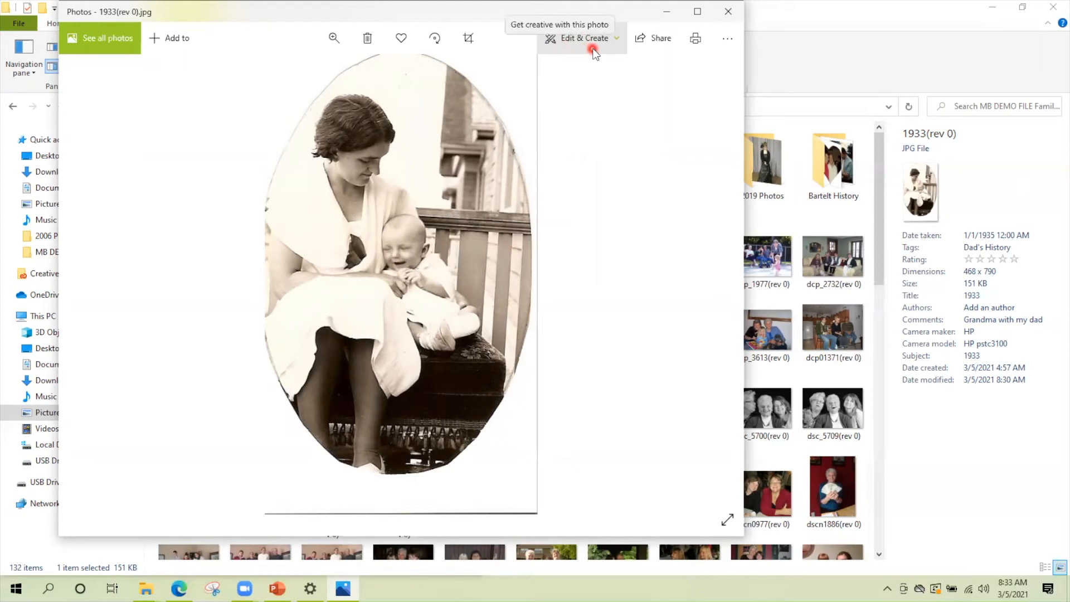
pyautogui.moveTo(594, 58)
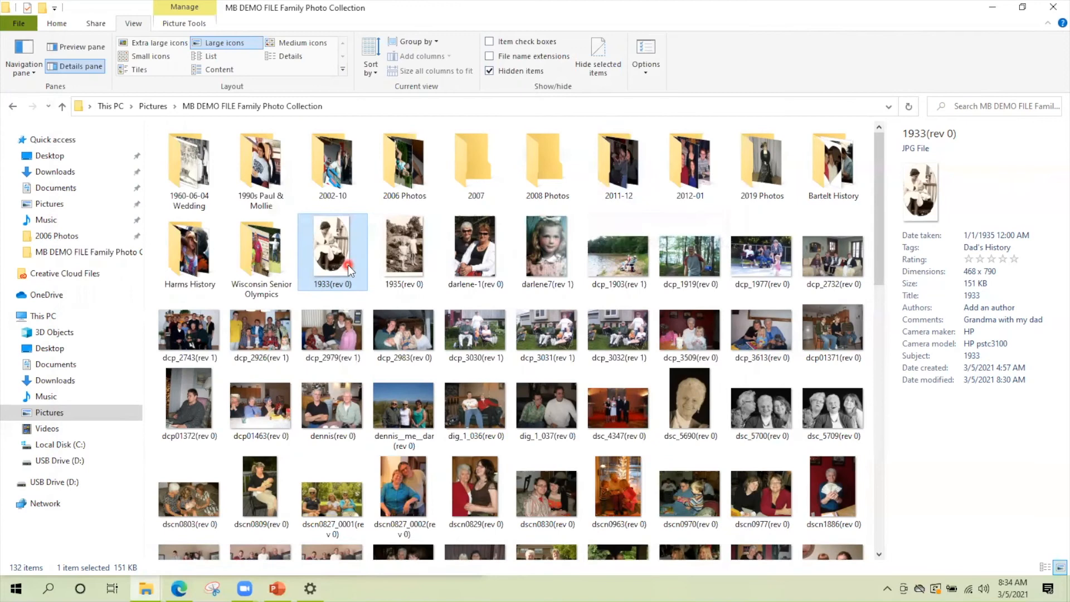
pyautogui.rightClick(346, 267)
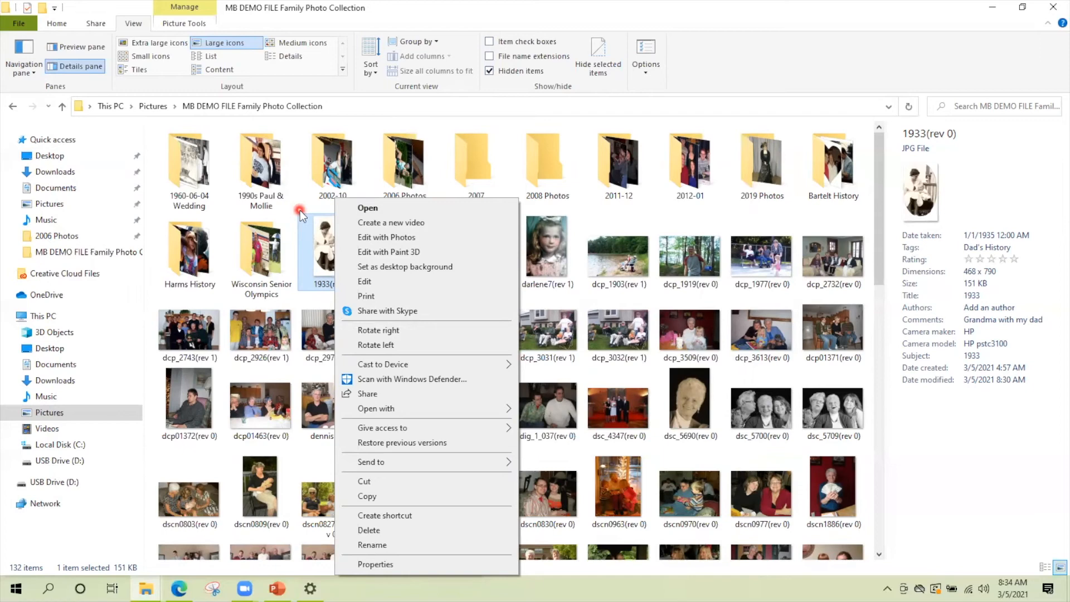
pyautogui.moveTo(387, 315)
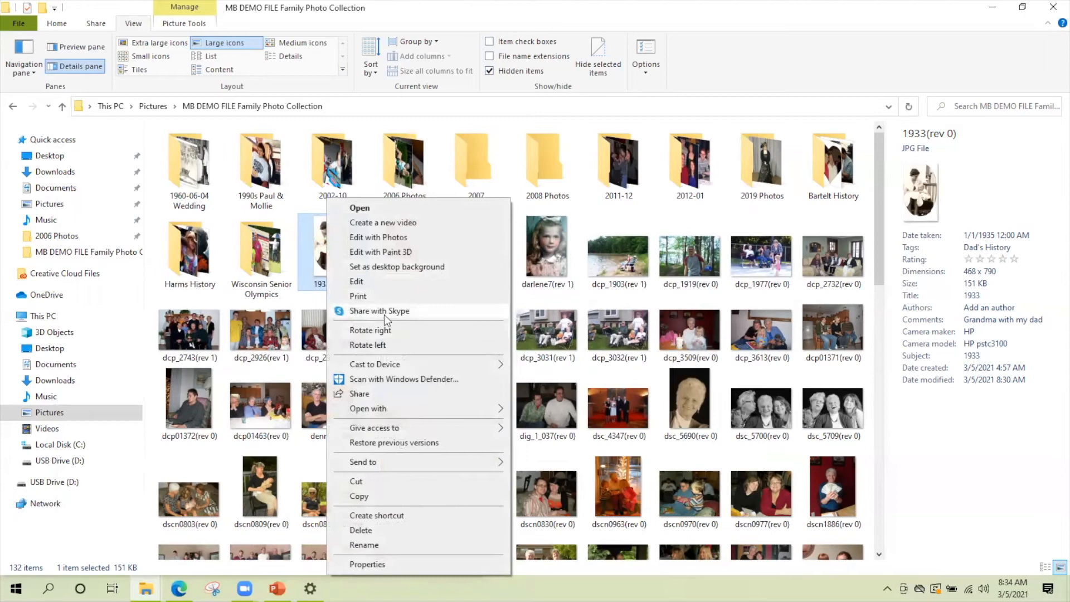
pyautogui.click(371, 128)
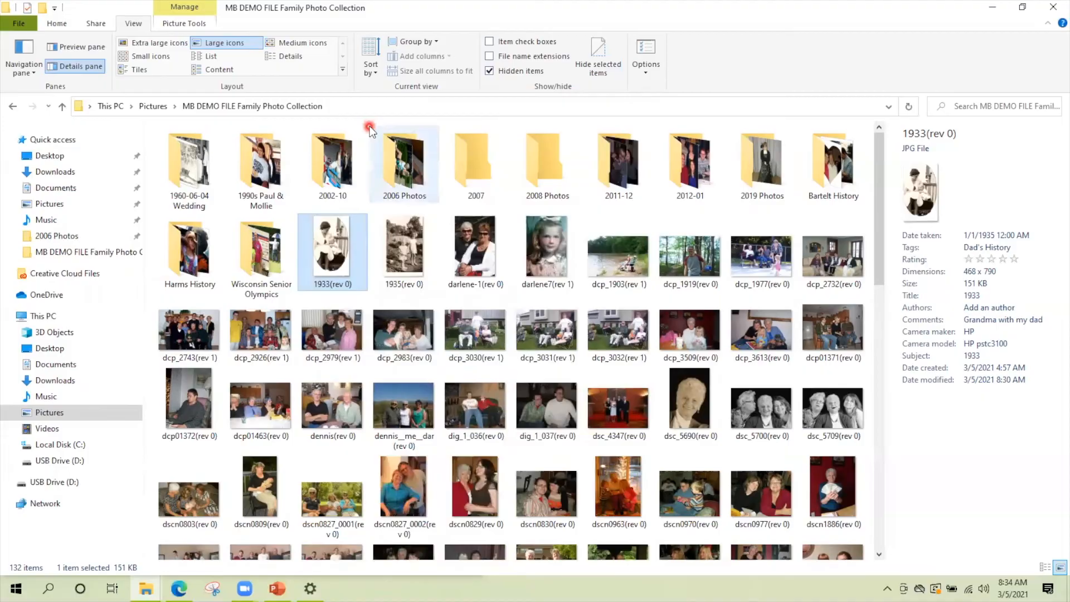
# Step: Go to the Family Photo Collection on USB Drive (D:) in Details layout
pyautogui.click(287, 56)
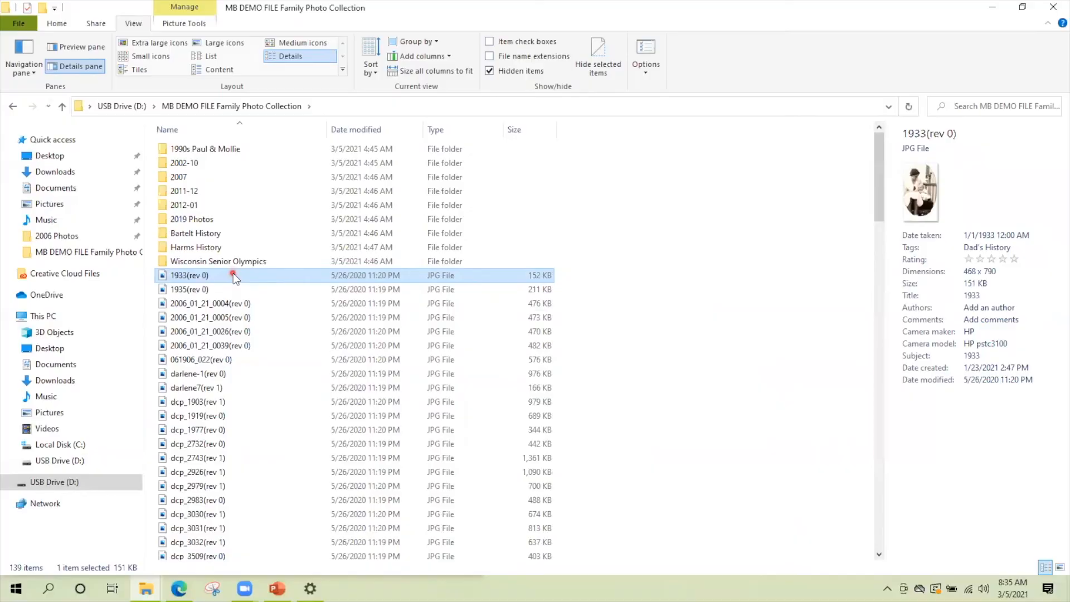